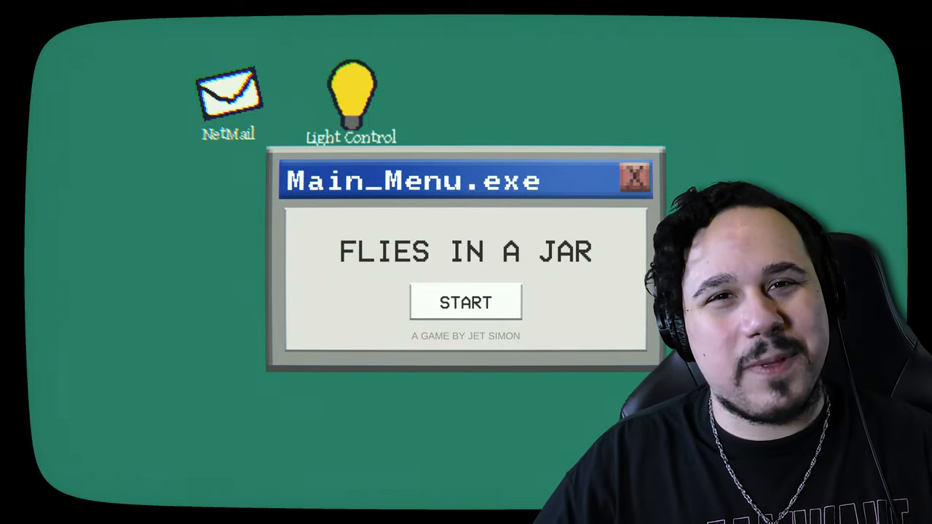
Start the game from the main menu and check the newly arrived mail
click(466, 301)
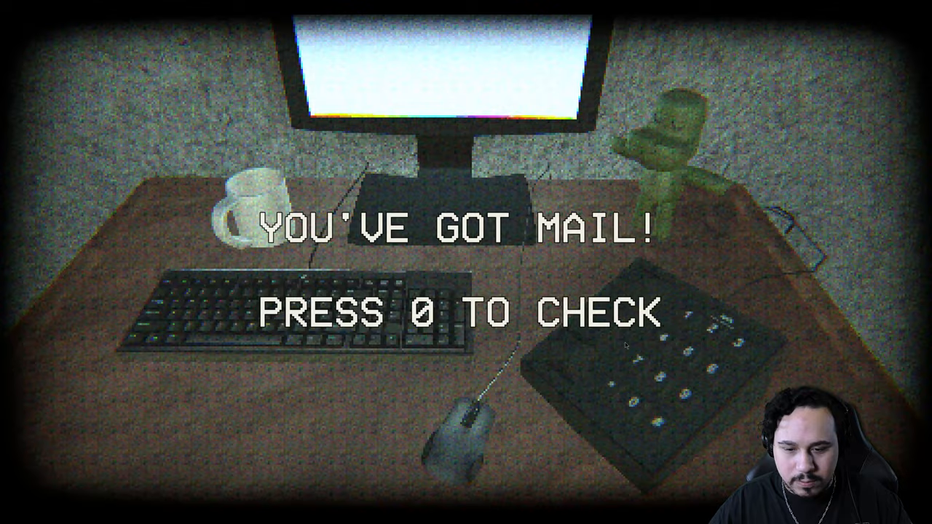
key(0)
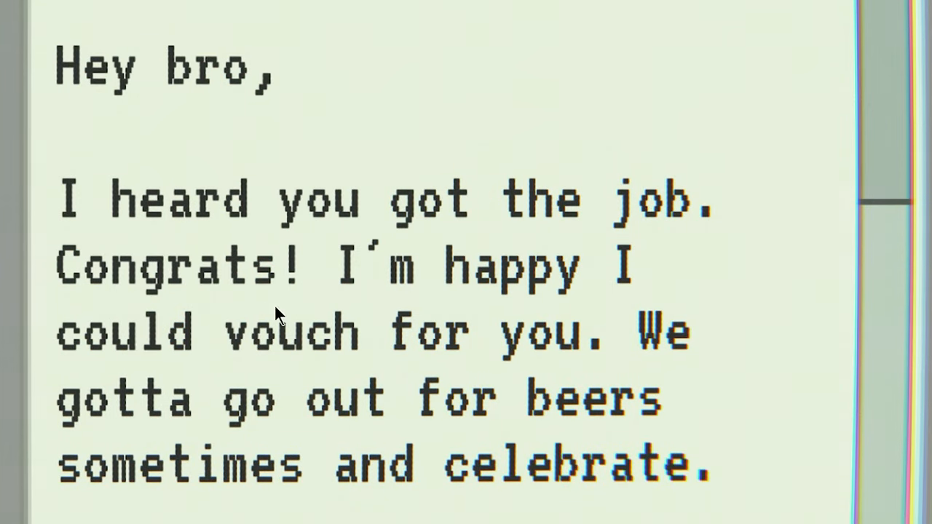
mouse_move(467, 324)
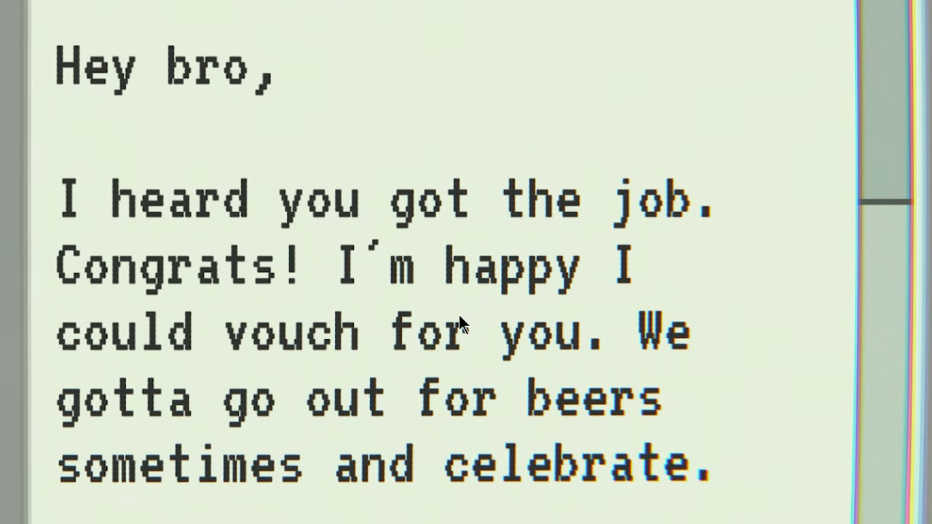
Read the 'Hey Buddy!' email and the admin's welcome message to the end
scroll(down, 3)
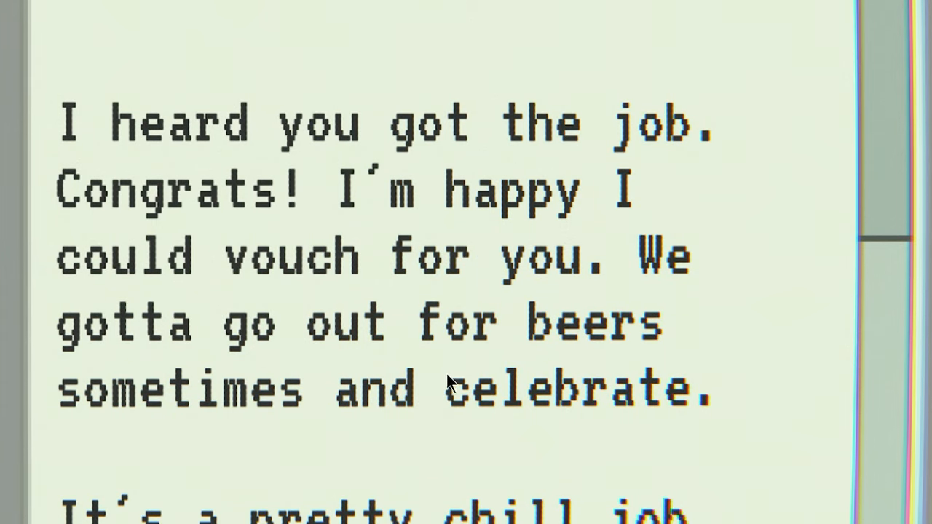
scroll(down, 3)
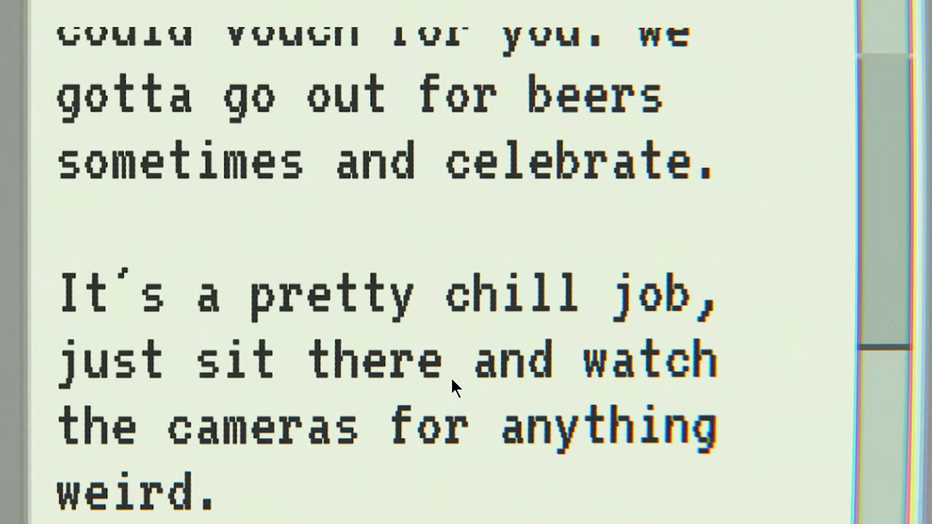
scroll(down, 3)
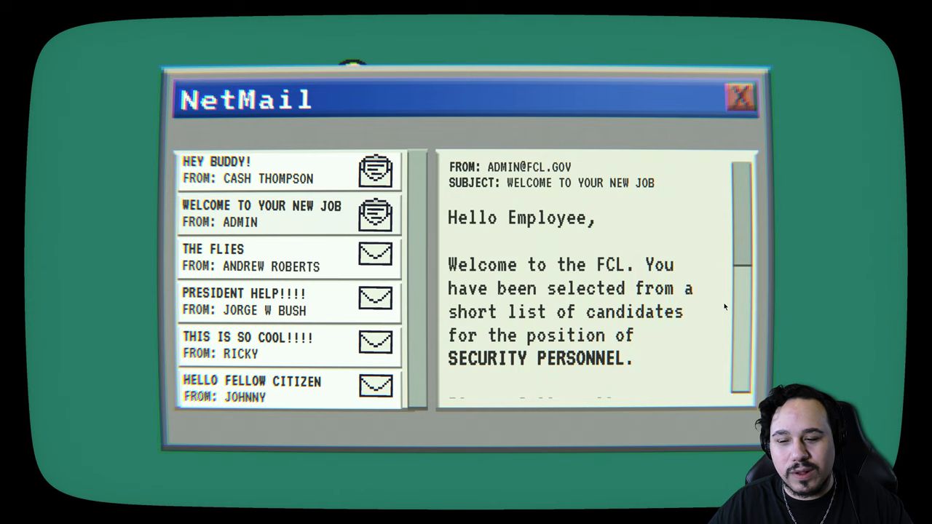
scroll(down, 3)
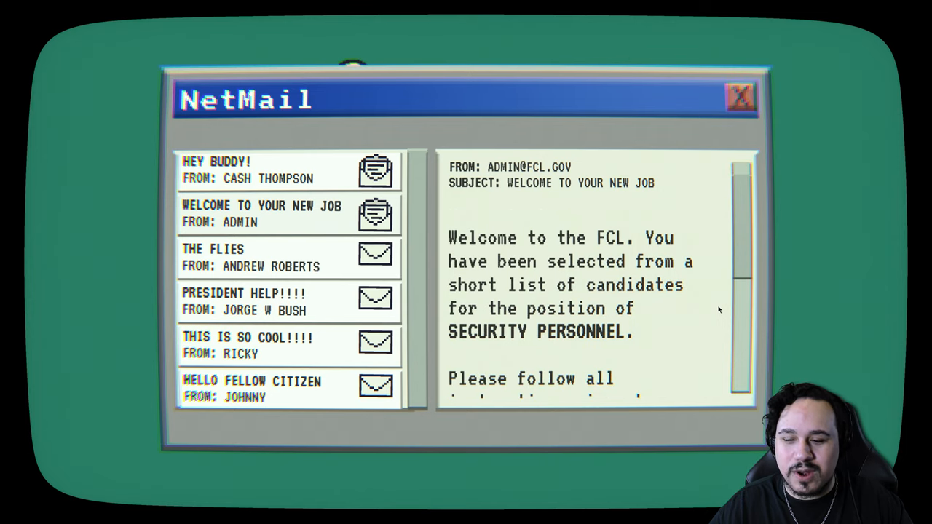
scroll(down, 3)
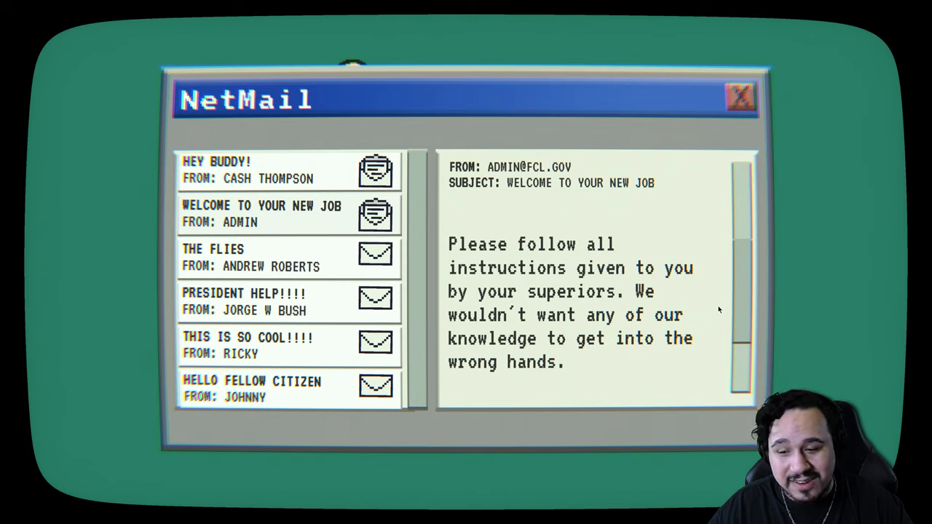
scroll(down, 3)
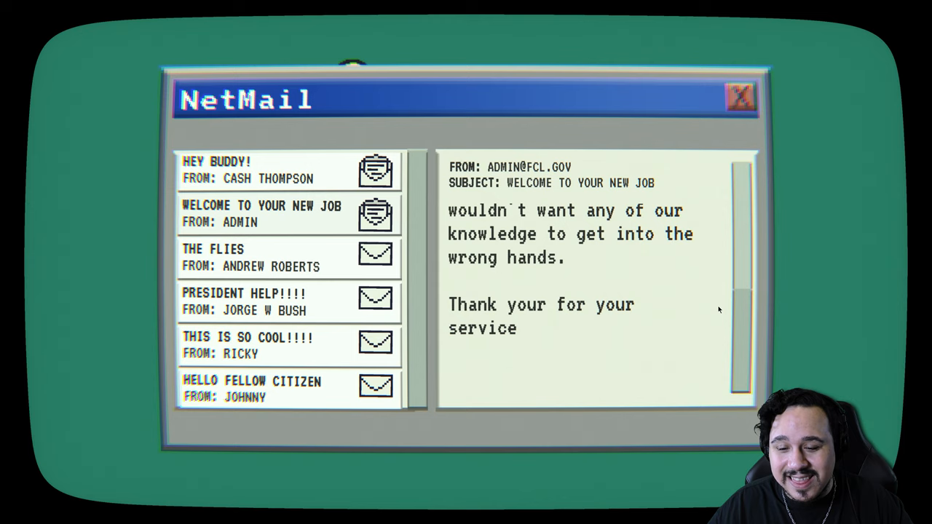
mouse_move(370, 270)
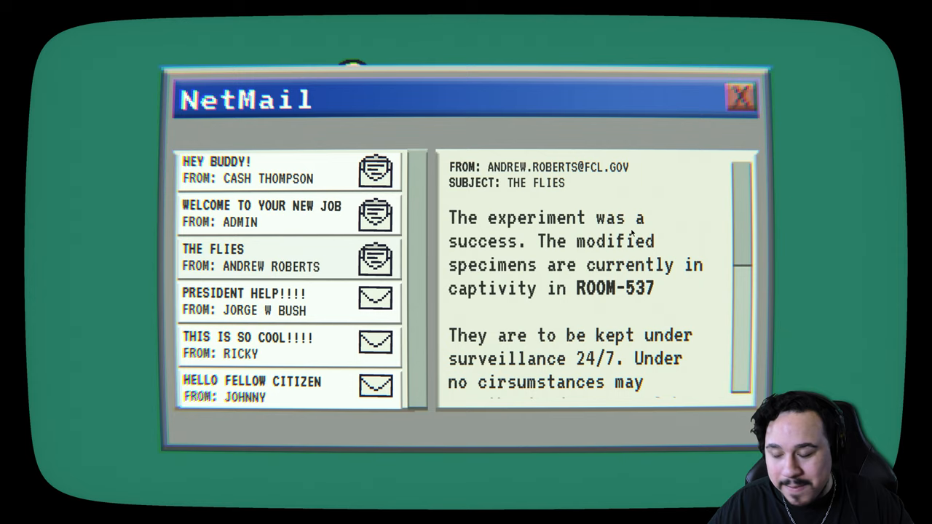
mouse_move(685, 279)
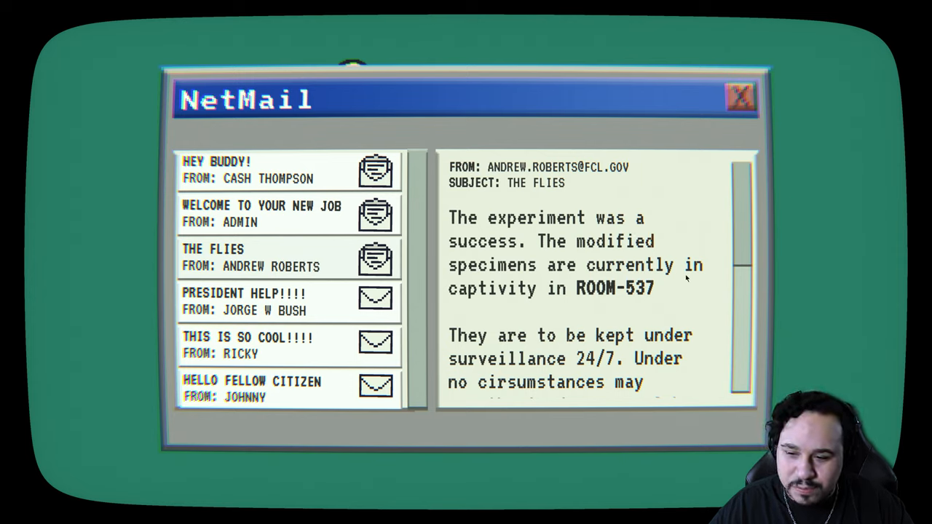
mouse_move(682, 294)
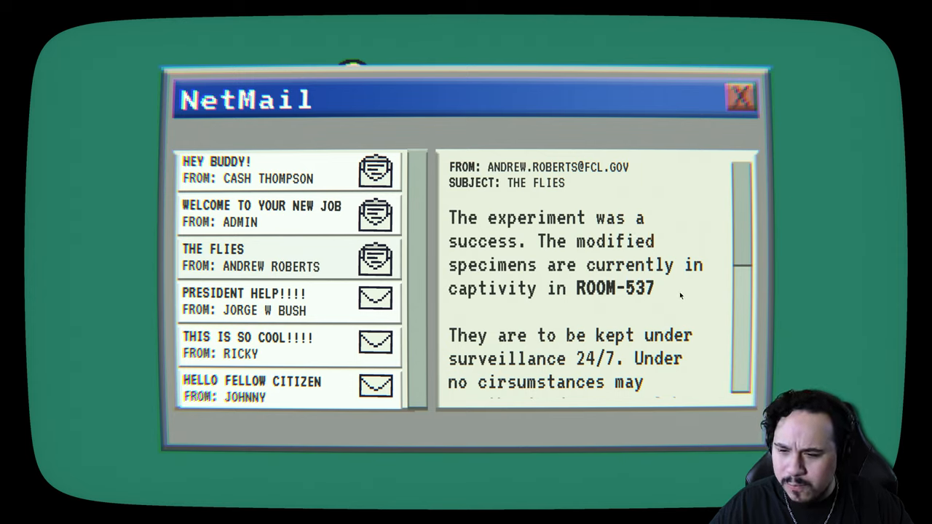
Read The Flies email noting ROOM-537 and threat level ZETA, then see the new Unknown message
scroll(down, 3)
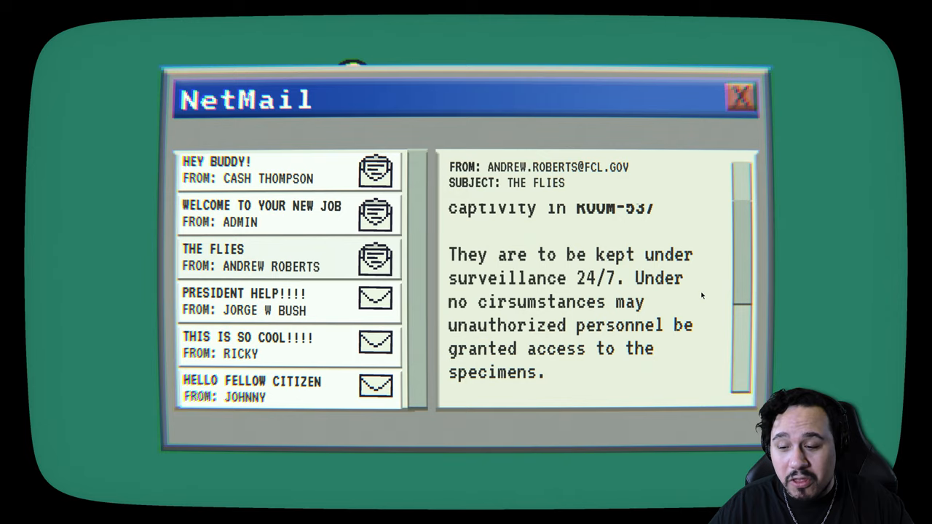
scroll(down, 3)
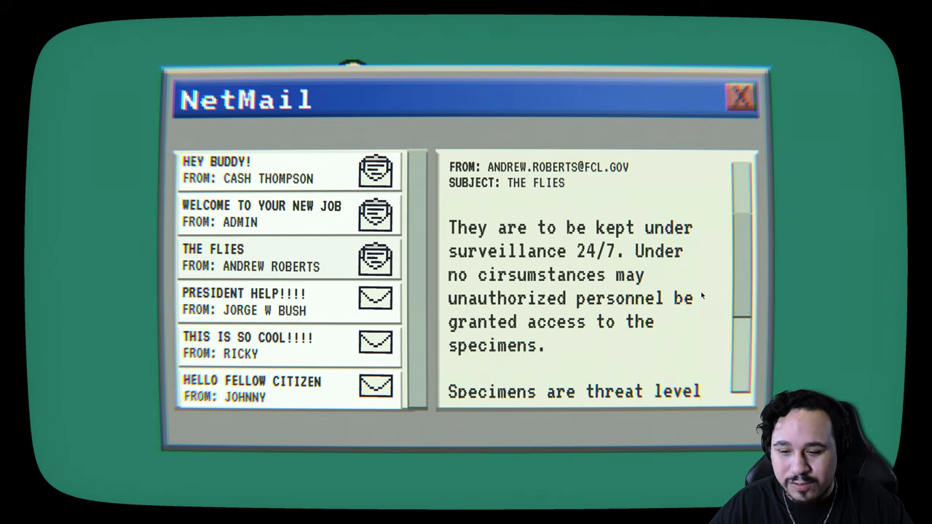
scroll(down, 3)
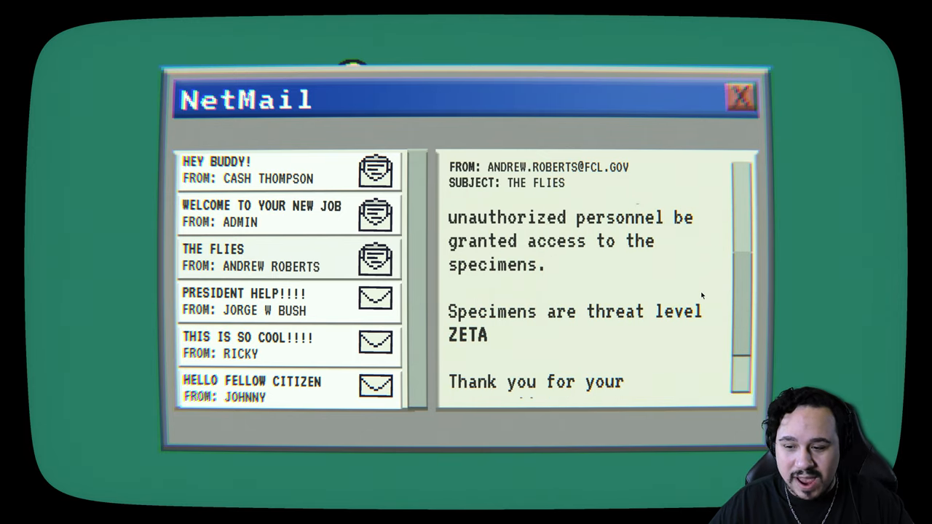
scroll(down, 3)
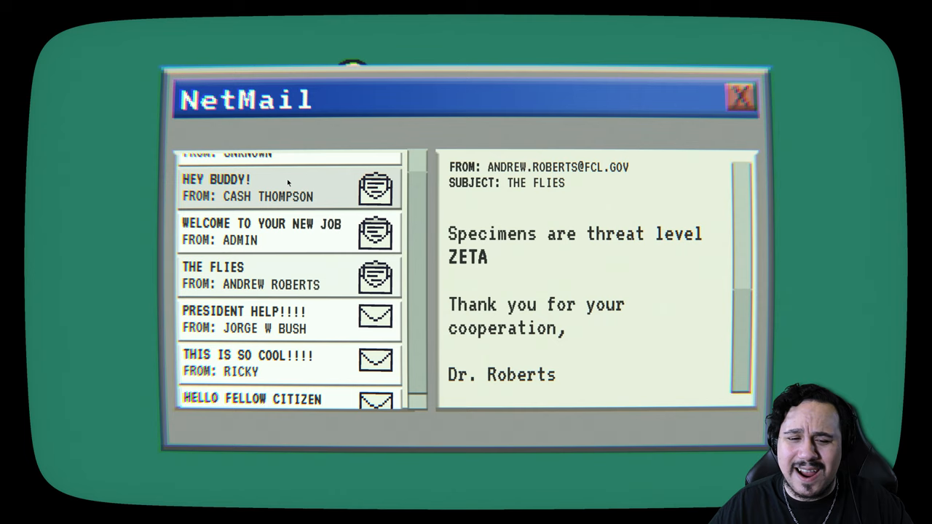
scroll(up, 3)
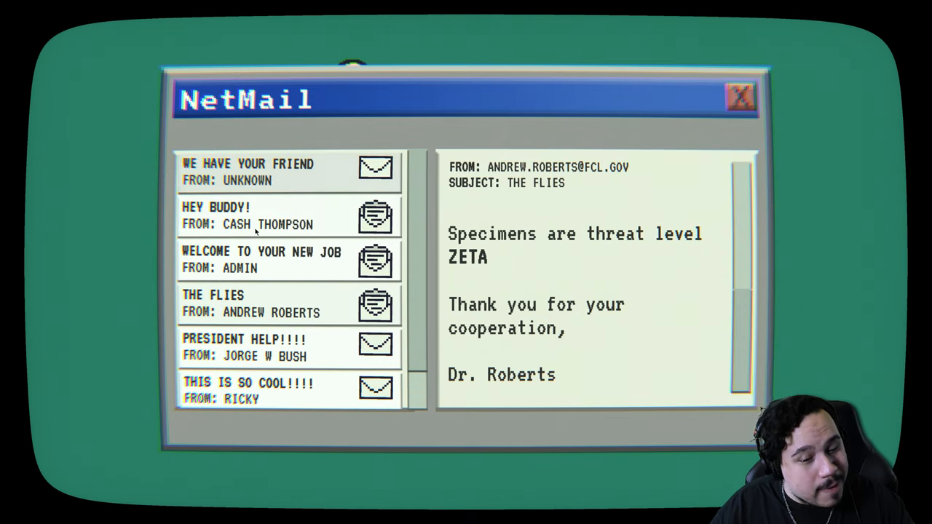
scroll(down, 3)
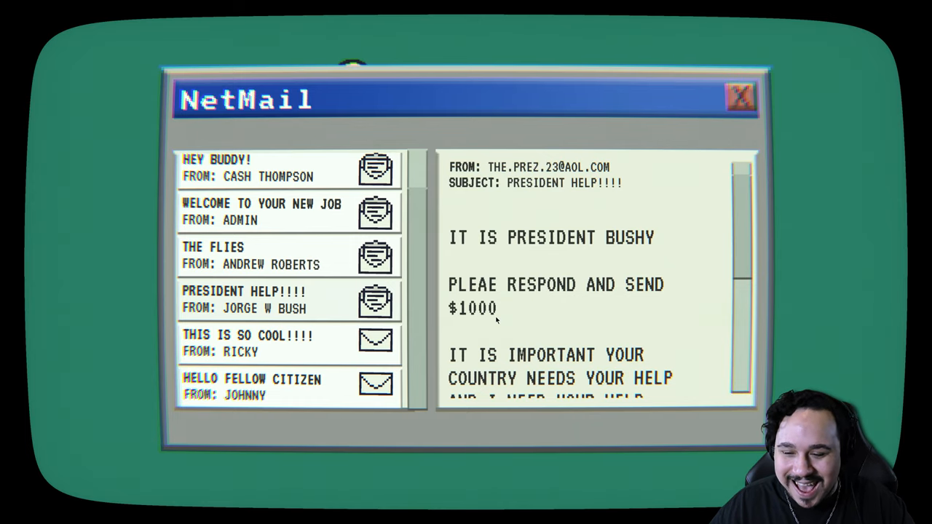
Finish the President Help!!!! email and open 'This is so cool!!!!' from Ricky
scroll(down, 3)
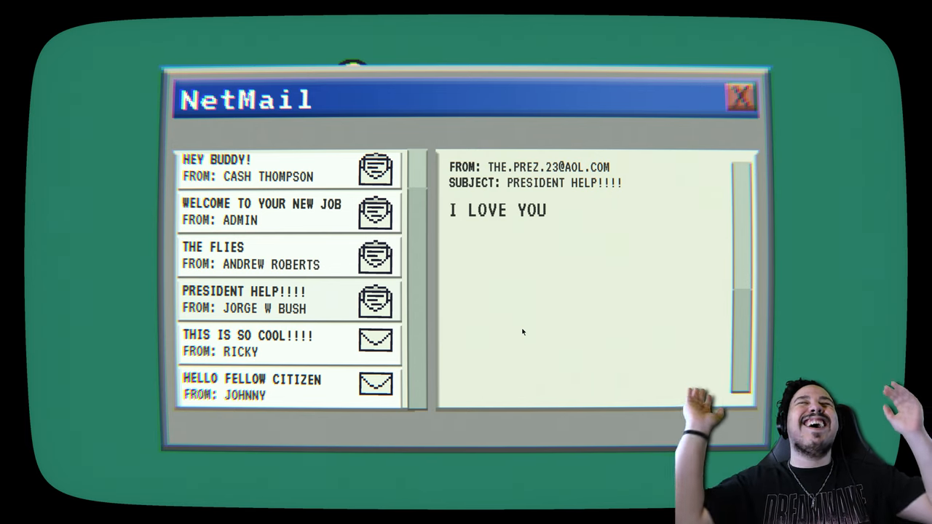
mouse_move(547, 273)
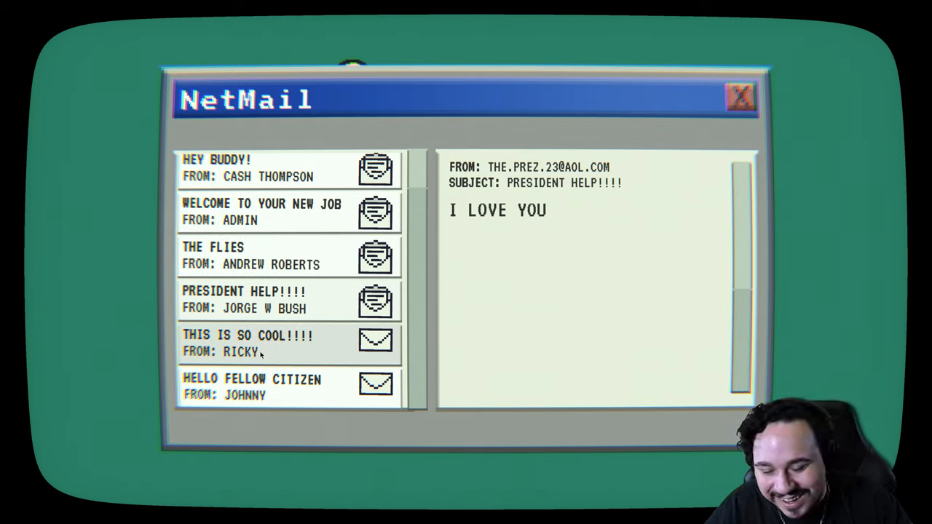
click(248, 343)
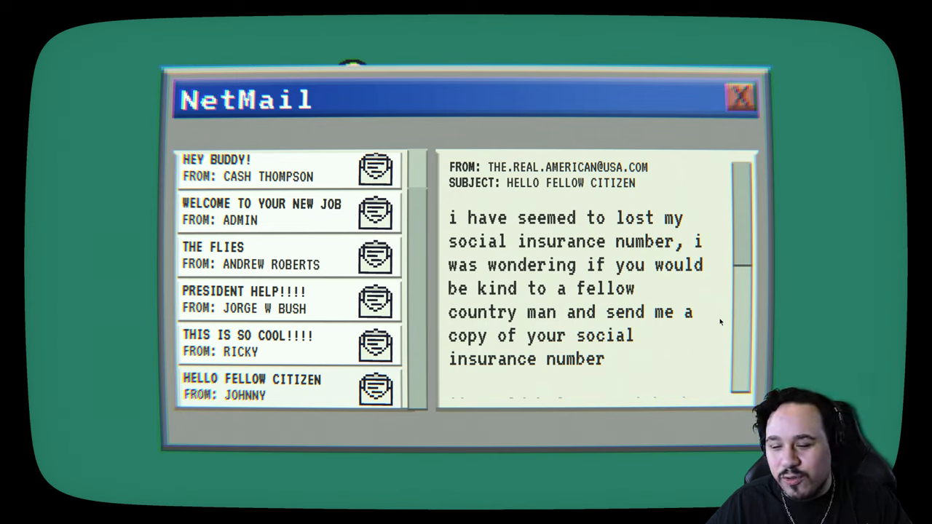
Scroll the Hello Fellow Citizen email down to Johny's sign-off
scroll(down, 3)
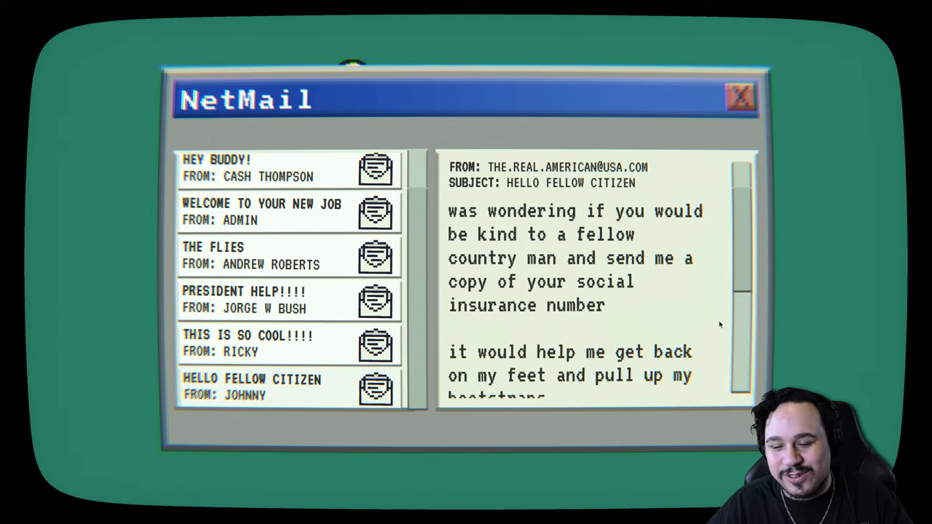
scroll(down, 3)
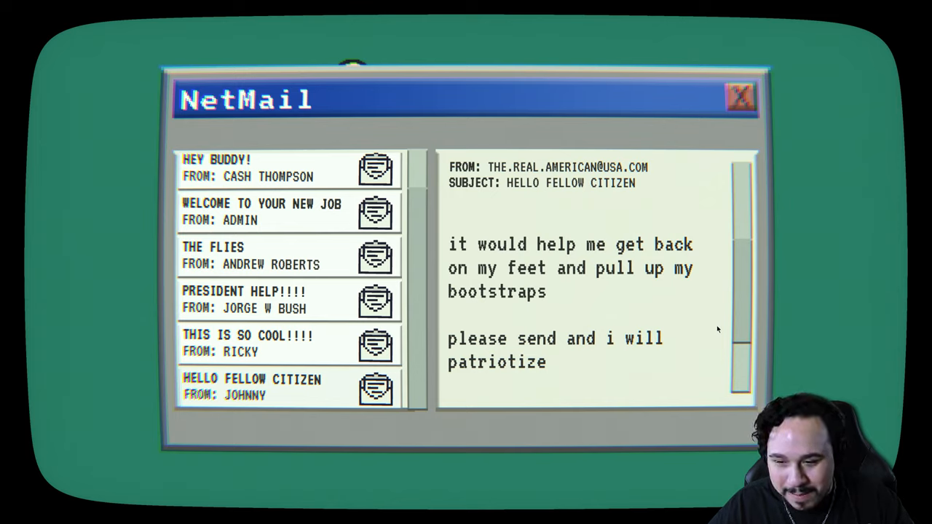
scroll(down, 3)
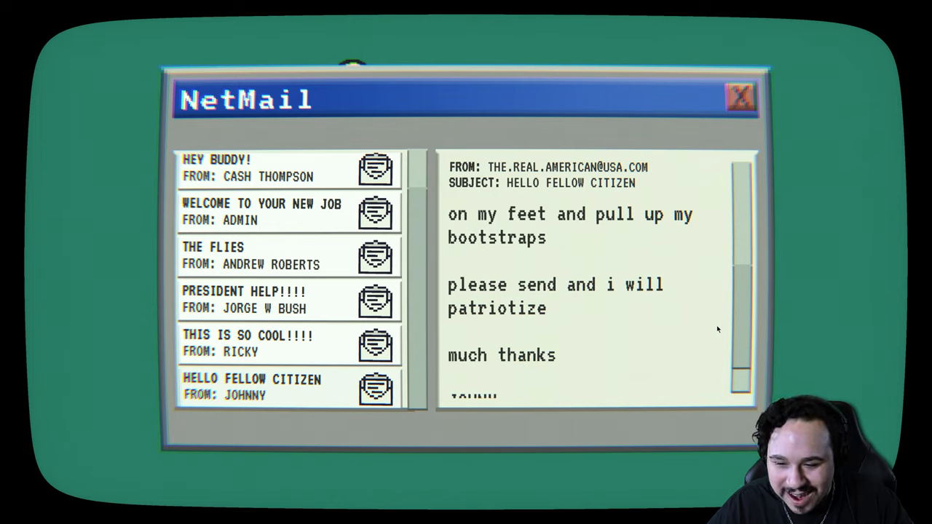
scroll(down, 3)
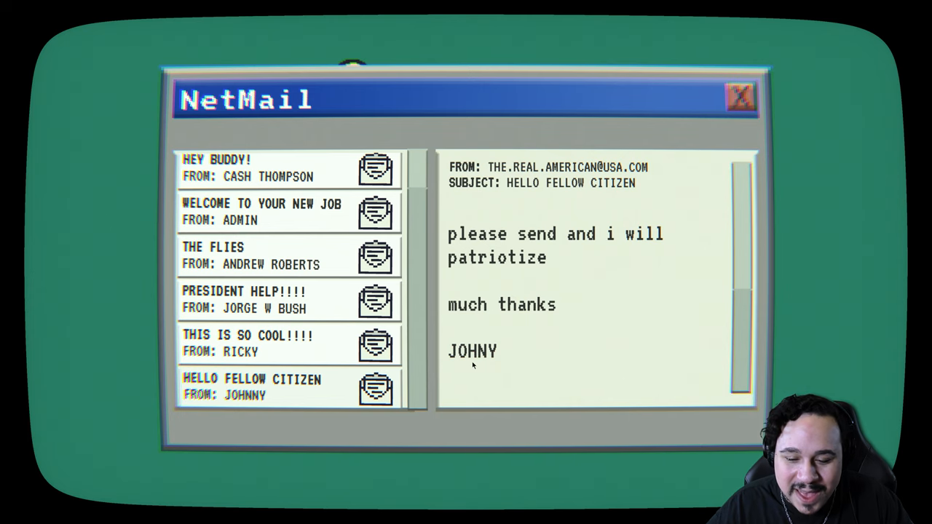
mouse_move(233, 405)
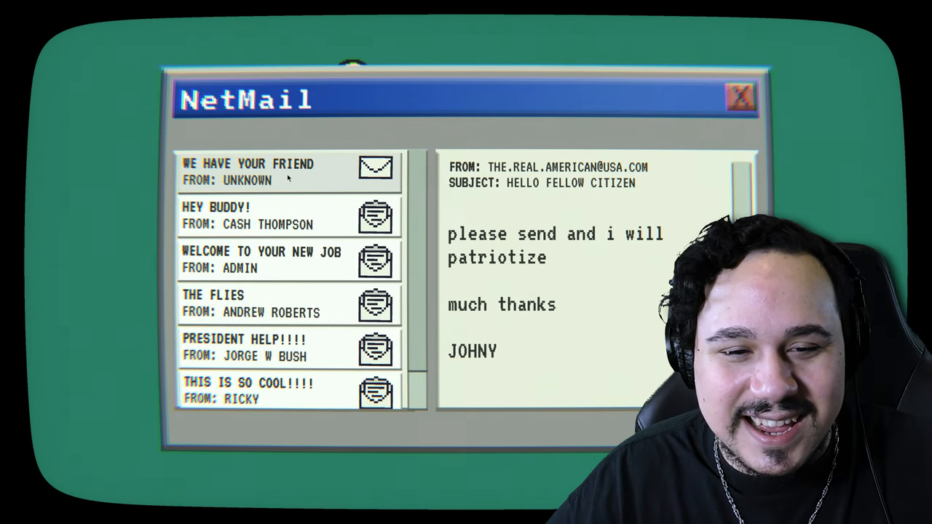
Open the We Have Your Friend email and read down to the coded URL and CAESAR-3 hint
click(248, 172)
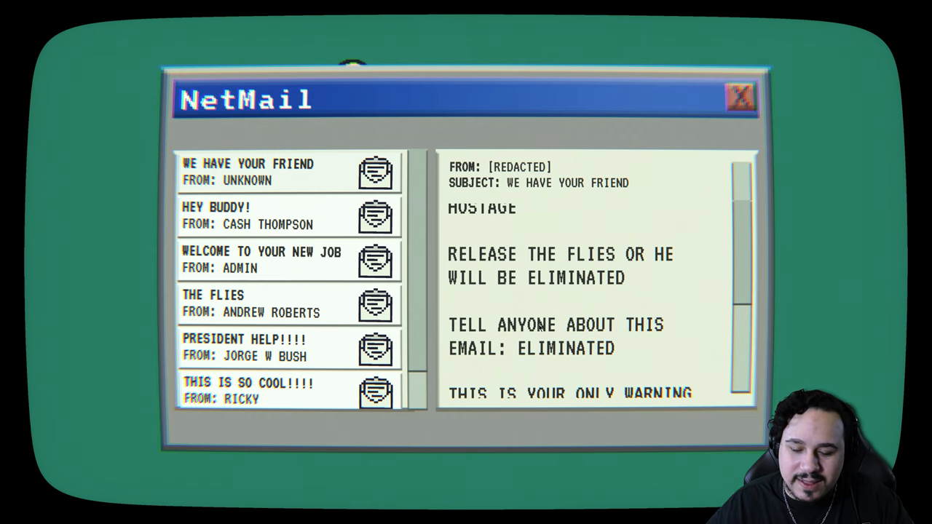
scroll(down, 3)
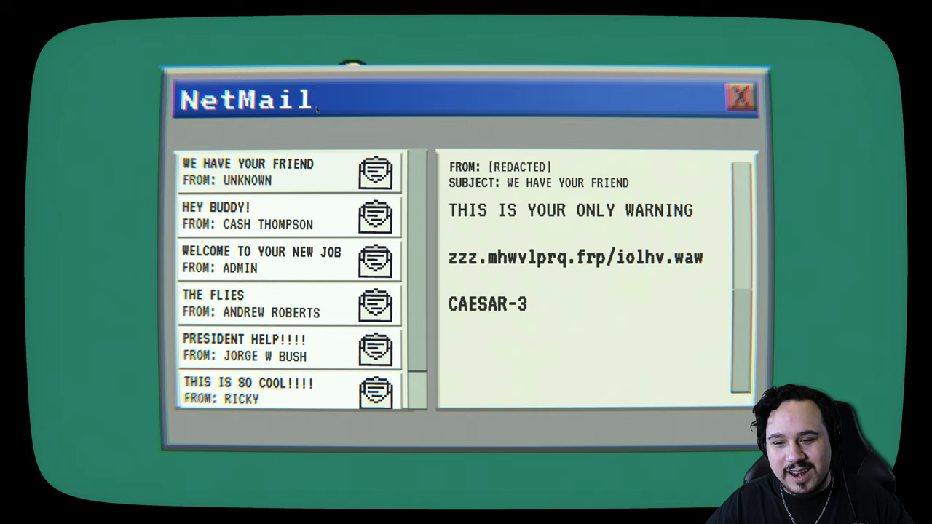
mouse_move(446, 3)
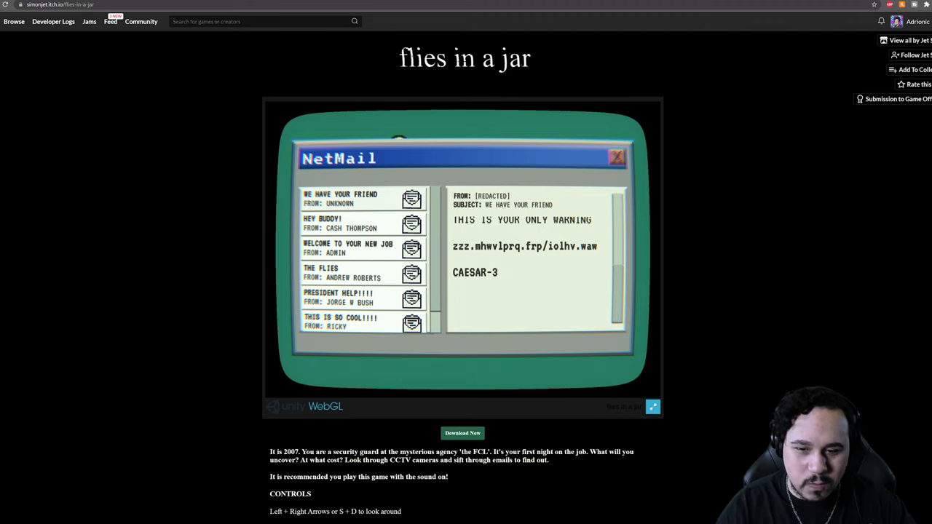
Search Google for 'caesar 3 cipher' and open the dCode Caesar Cipher result
click(653, 406)
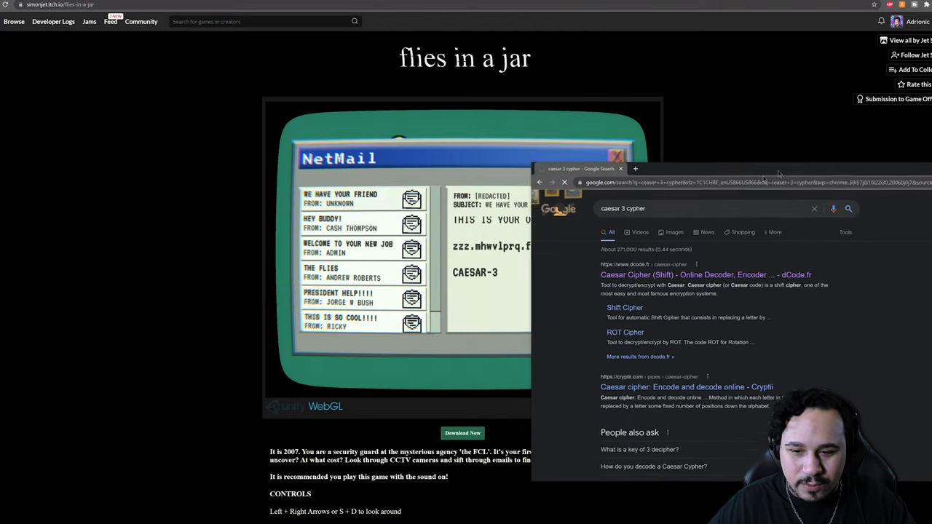
click(705, 274)
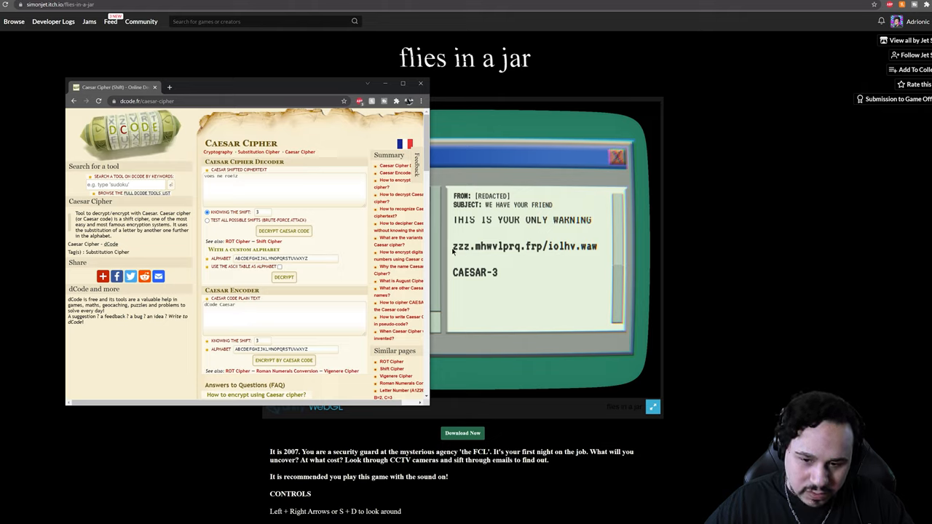
mouse_move(482, 216)
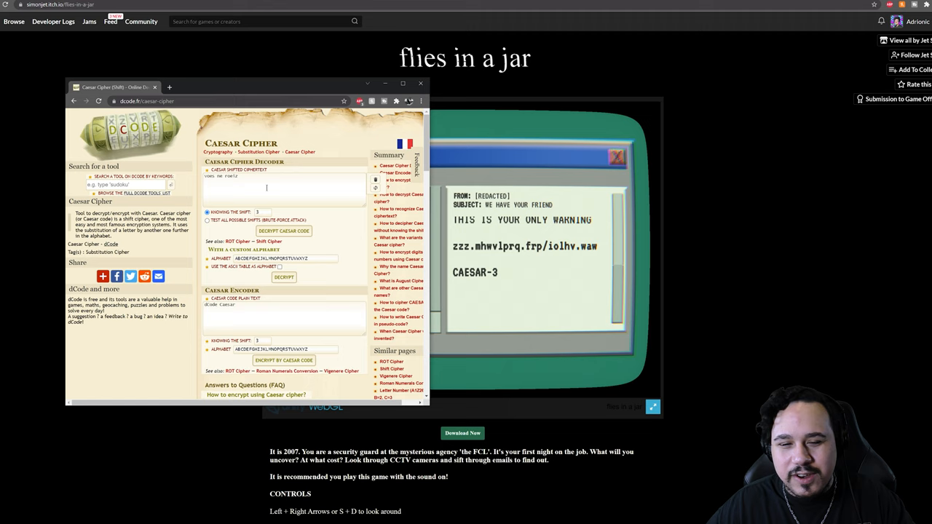
text(zzz.mhwvlprq.frp/iolhv.waw)
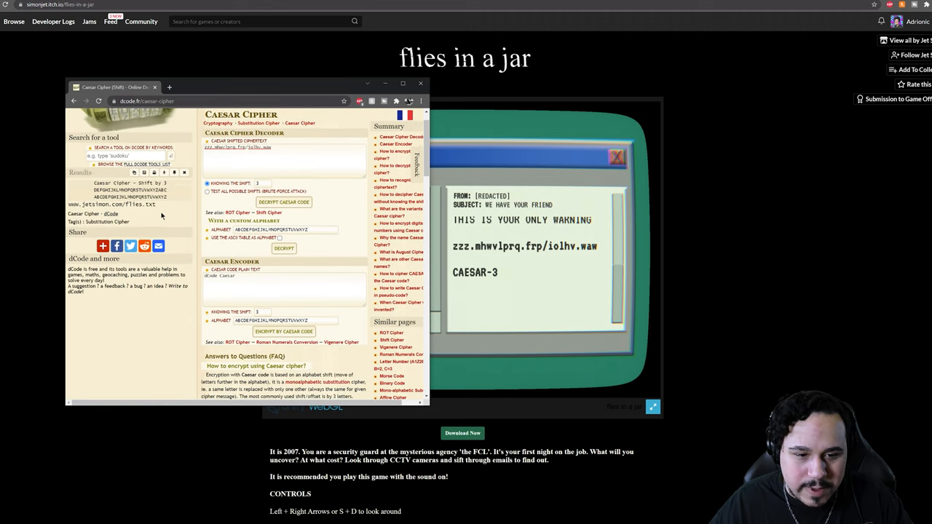
right_click(110, 203)
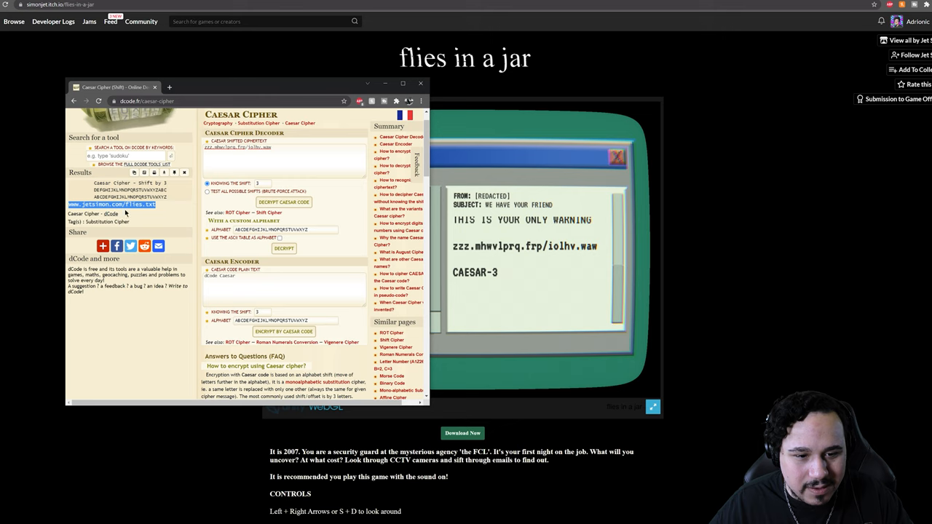
click(420, 83)
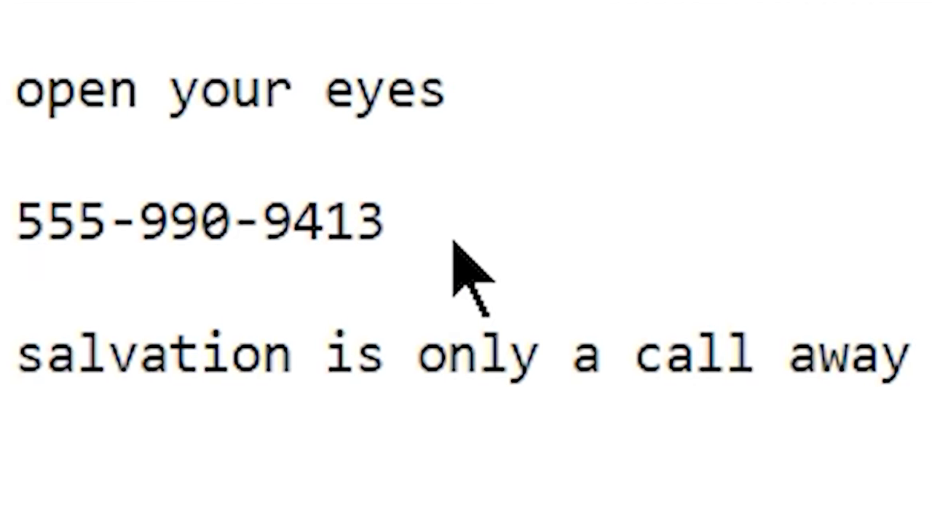
double_click(197, 222)
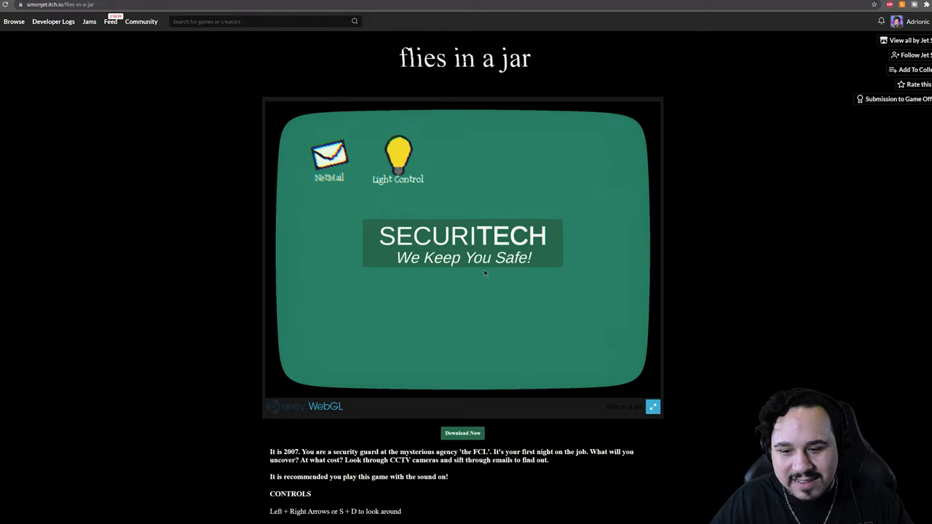
Enter the camera view showing 'Genesis 1:3' on the wall, then switch to the Wikipedia article
click(653, 408)
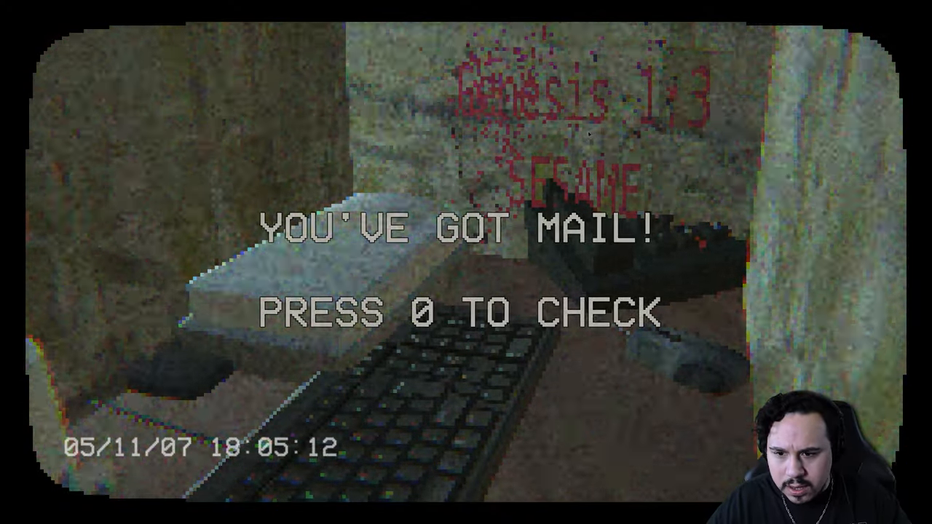
key(0)
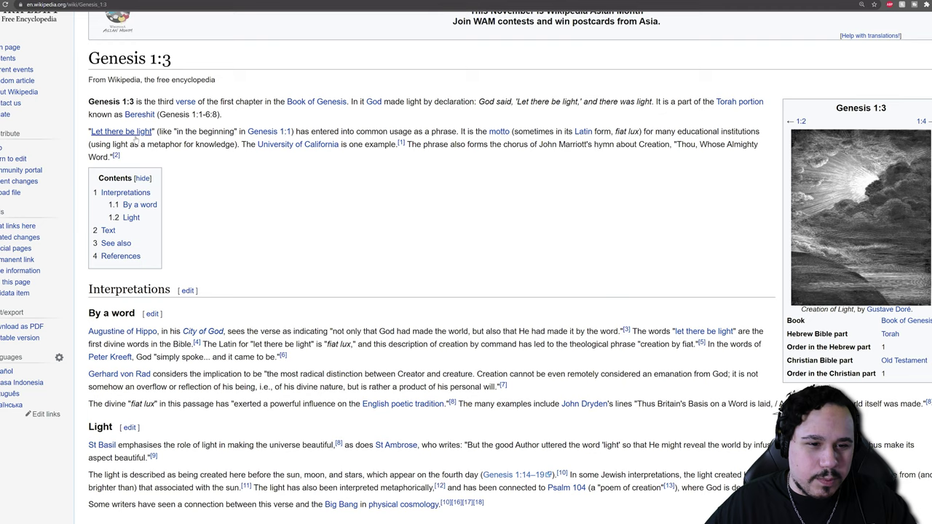
mouse_move(283, 131)
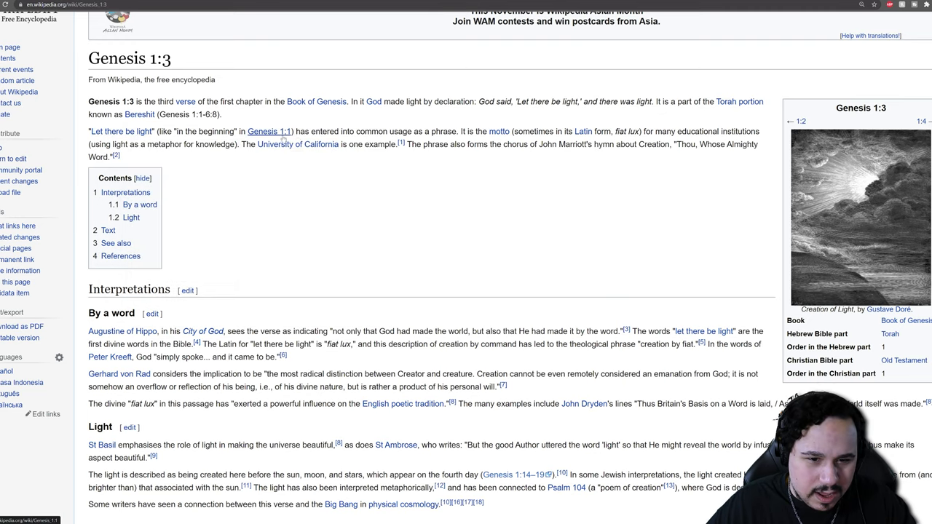
Read the Wikipedia Genesis 1:3 'Let there be light' article before returning to NetMail
scroll(down, 3)
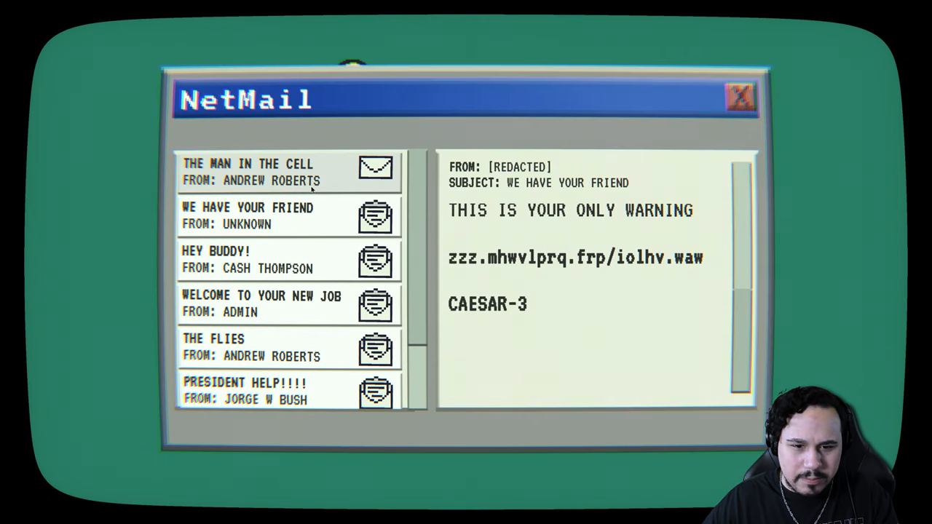
Look through NetMail and bring up 'The Flies' and 'The Man in the Cell' emails
scroll(down, 3)
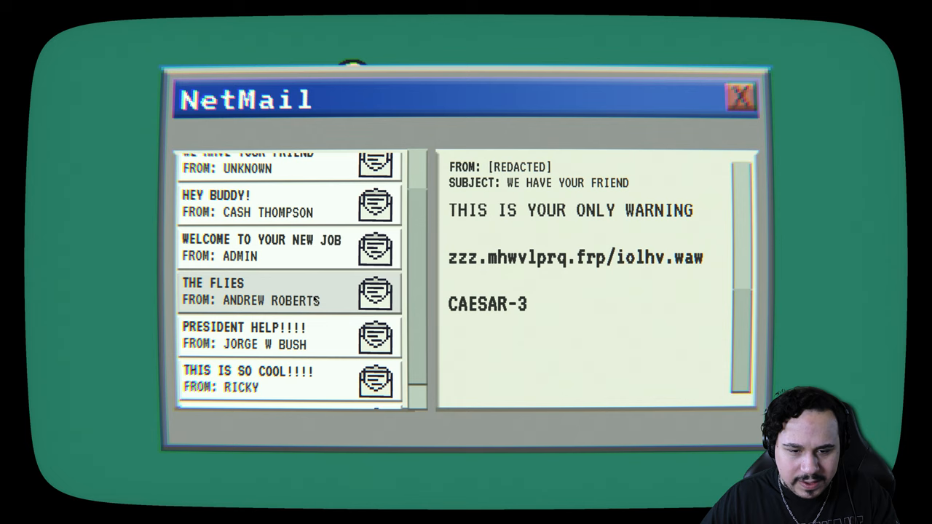
click(288, 292)
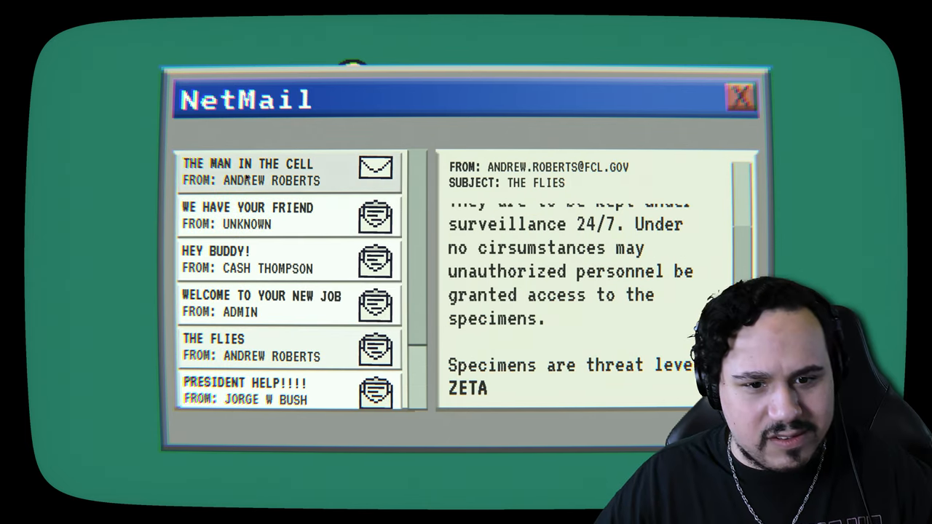
click(248, 171)
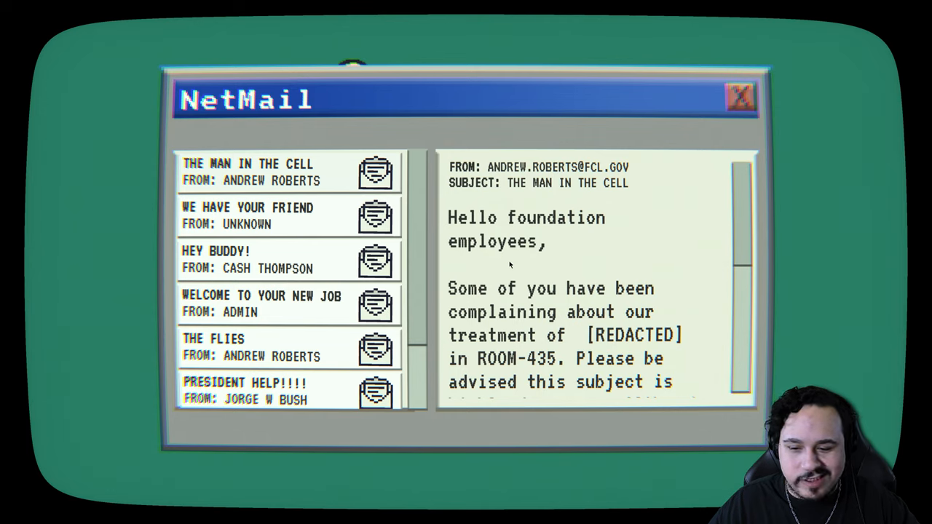
Read through the full warning about the dangerous subject in ROOM-435
scroll(down, 3)
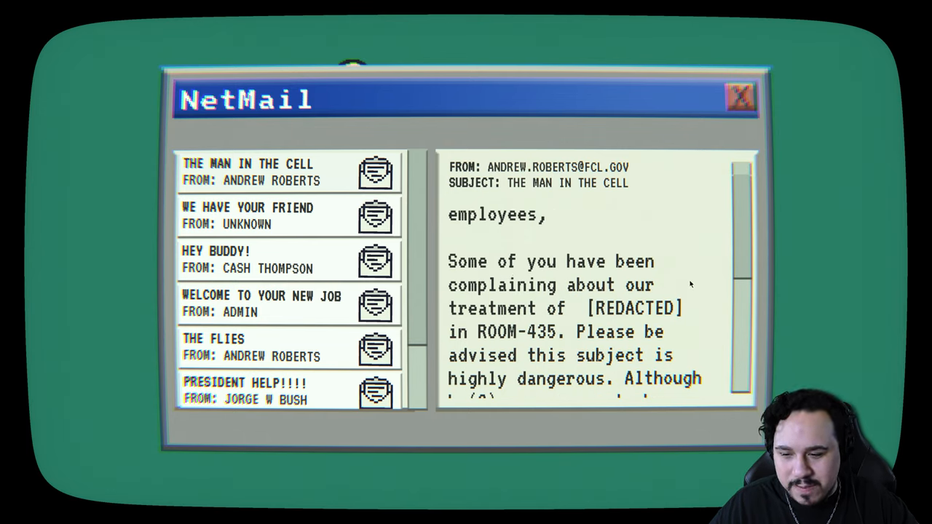
scroll(down, 3)
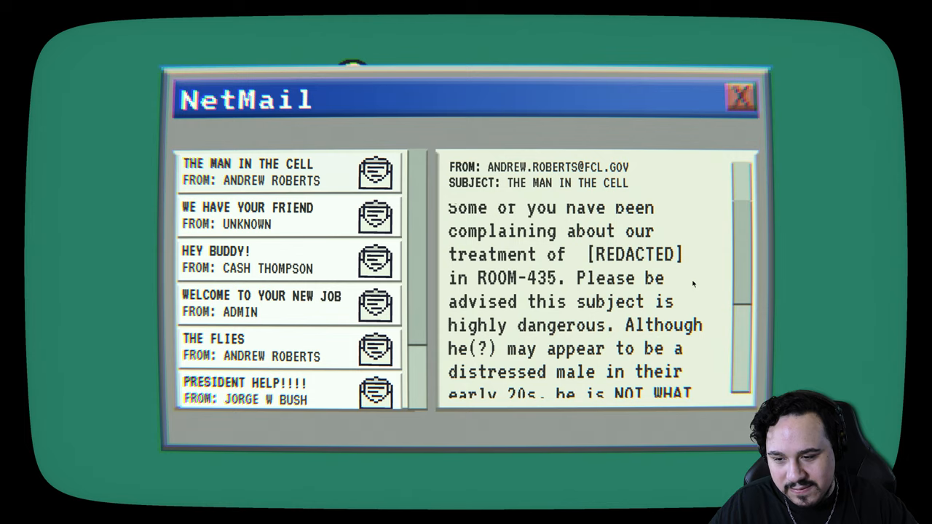
scroll(down, 3)
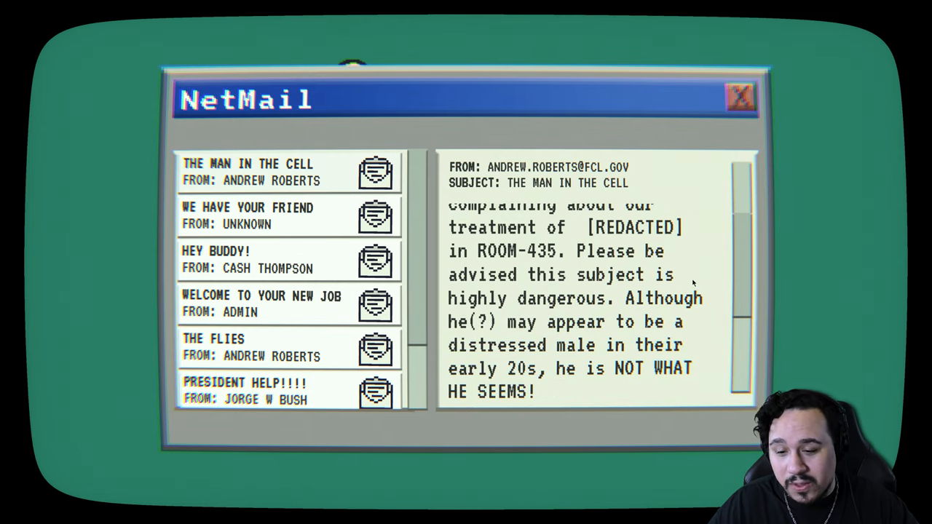
scroll(down, 3)
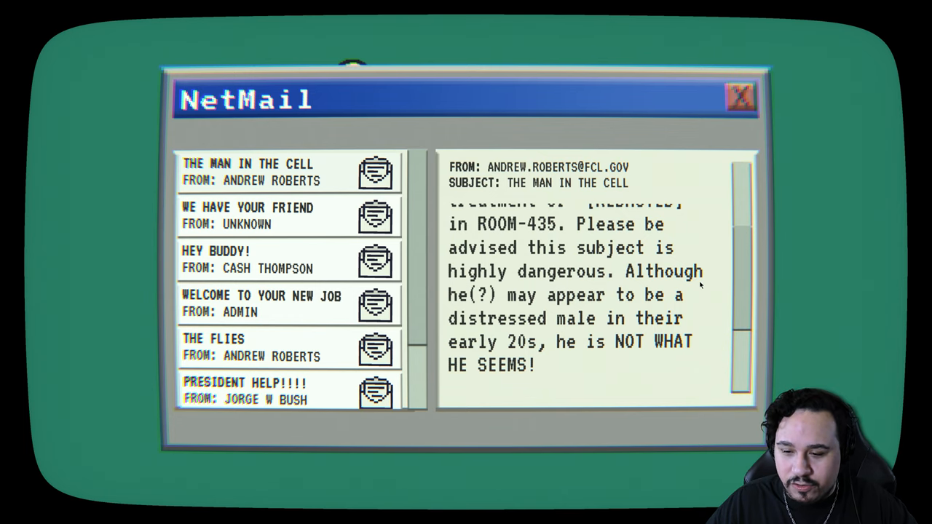
scroll(down, 3)
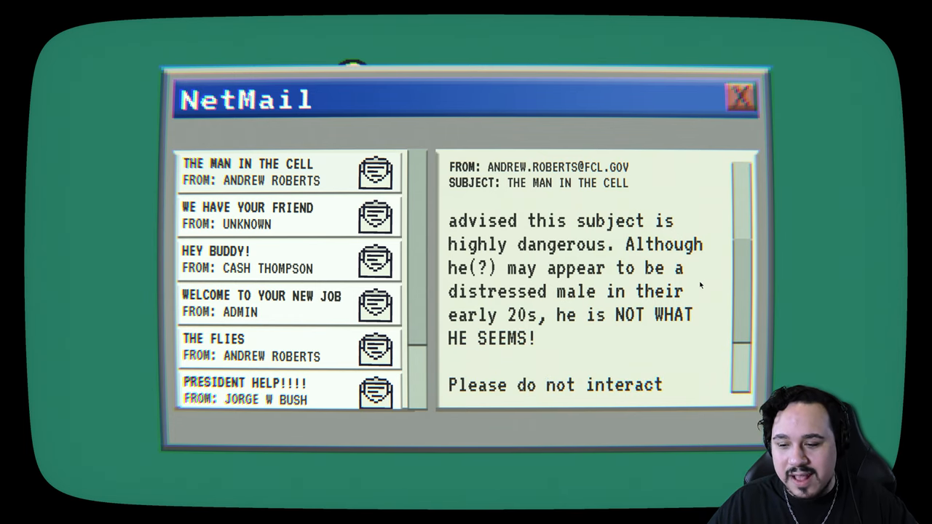
scroll(down, 3)
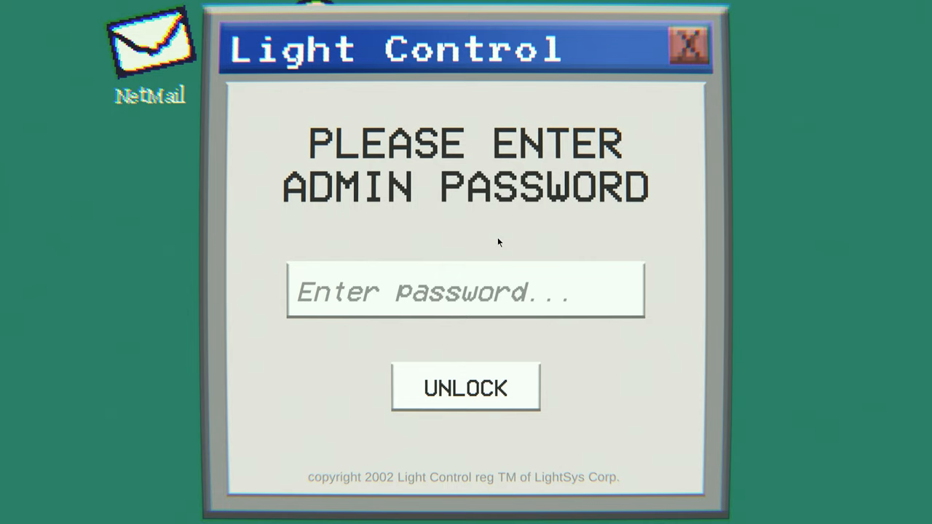
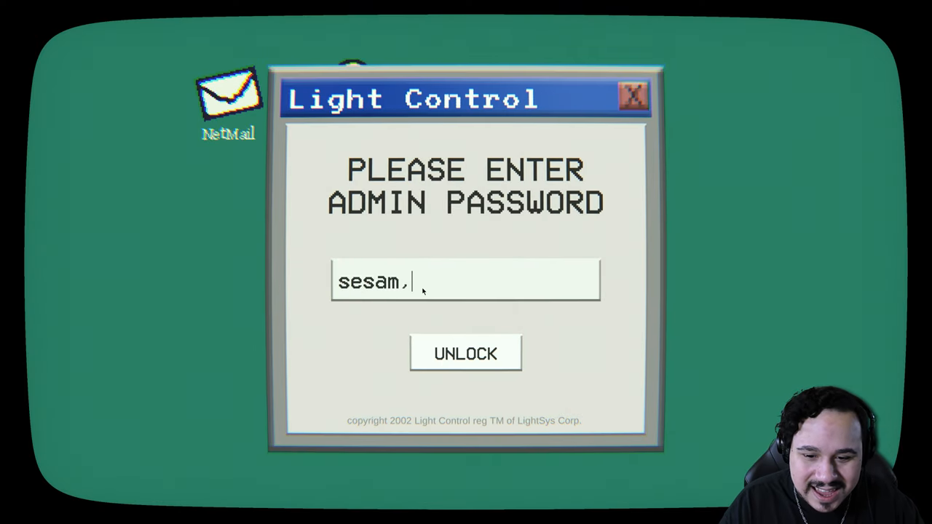
click(466, 354)
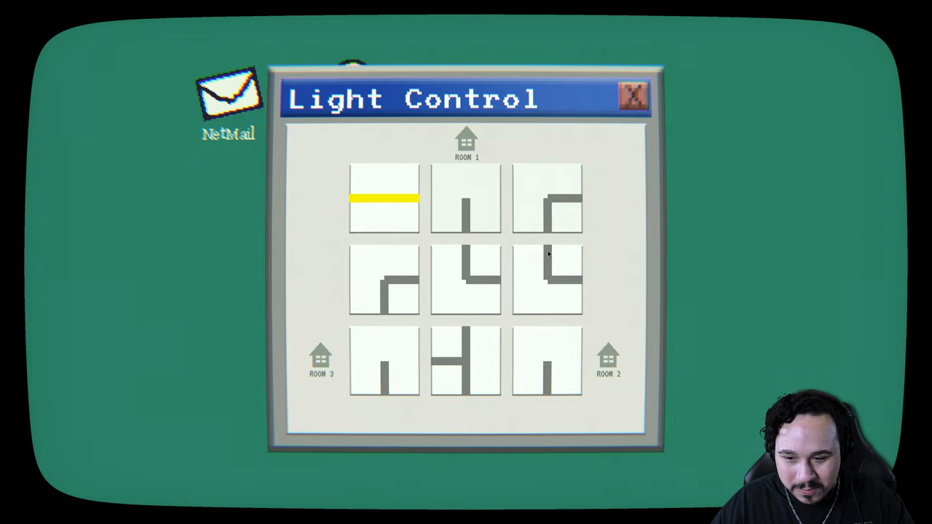
Rotate the top-left, bottom-right and centre tiles to start the power path
click(385, 201)
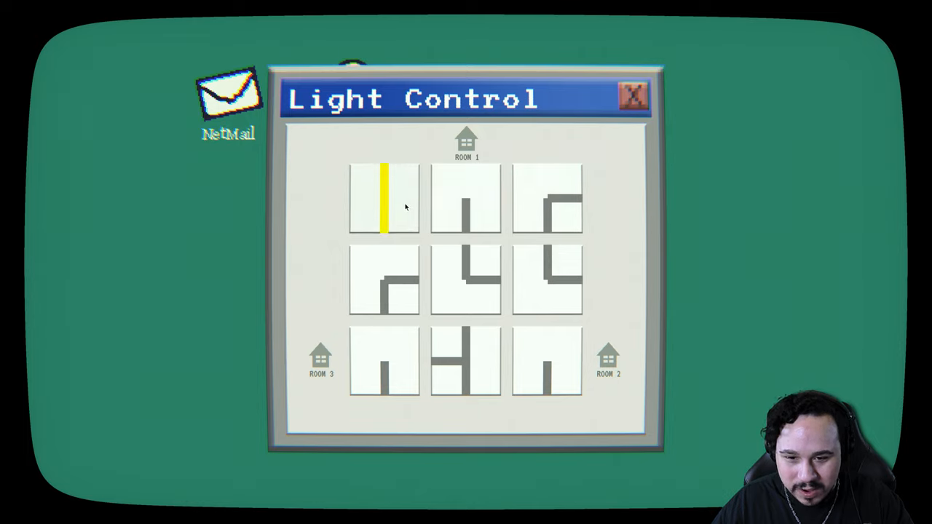
click(384, 201)
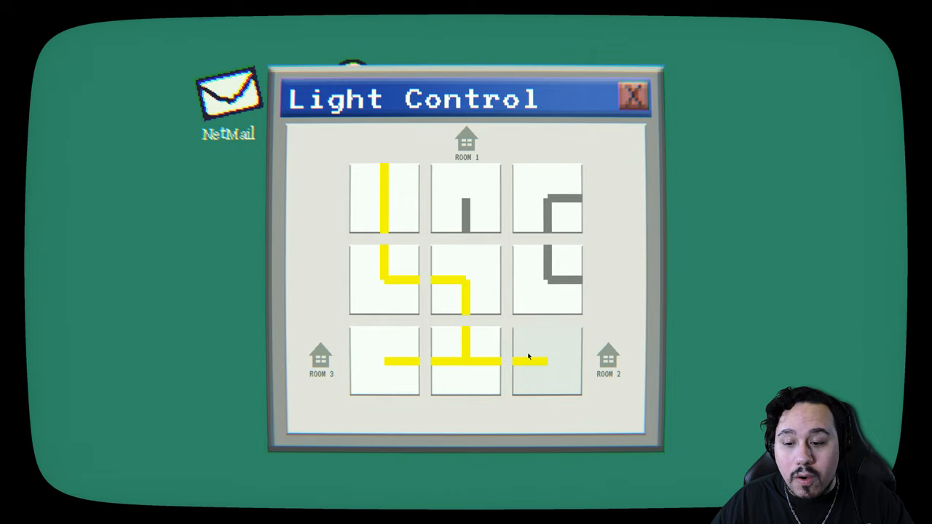
click(546, 361)
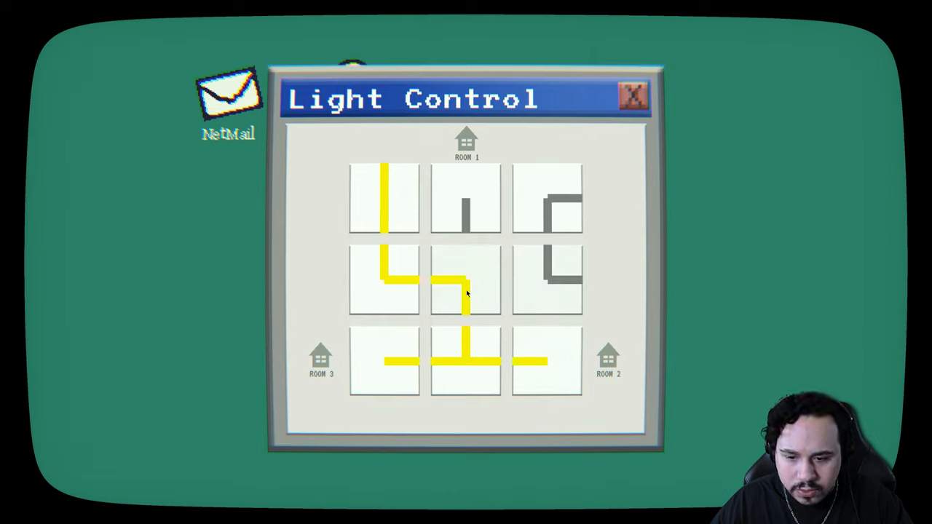
click(466, 280)
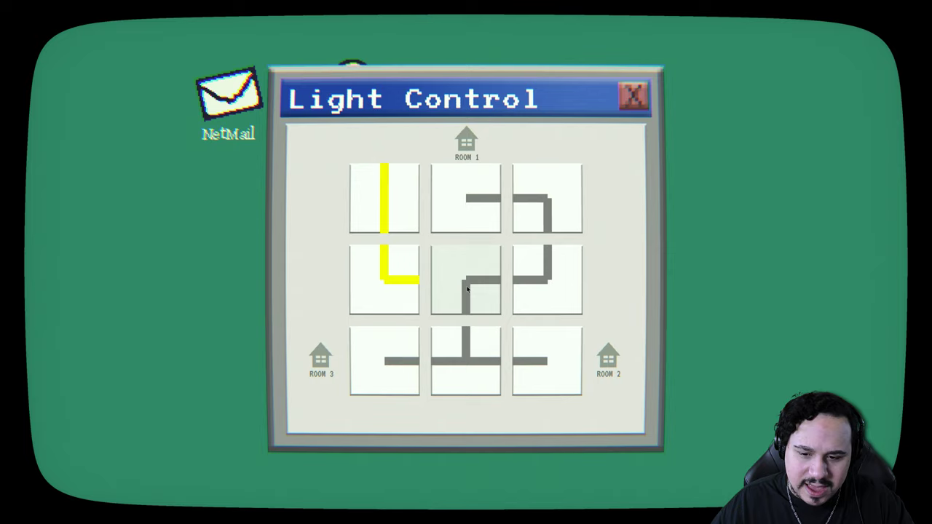
Rotate the middle-left and centre tiles further toward a connected path
click(385, 280)
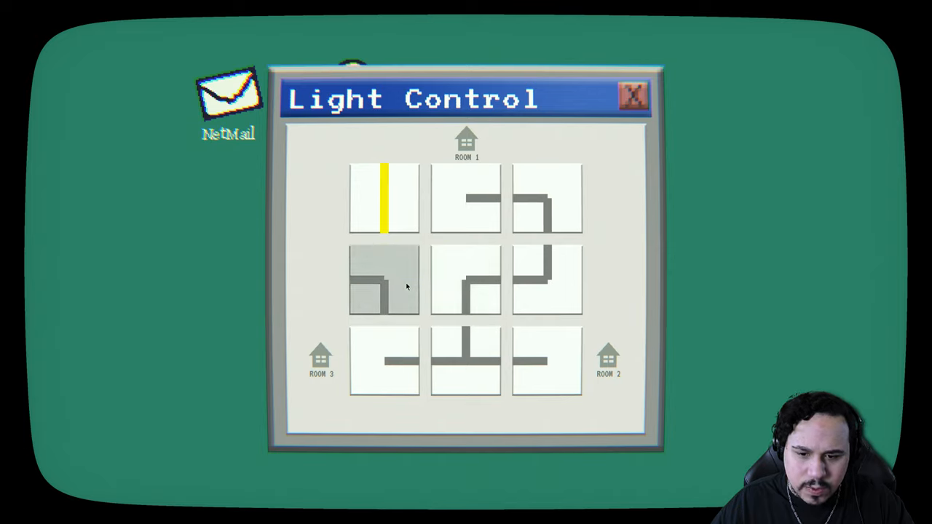
click(384, 283)
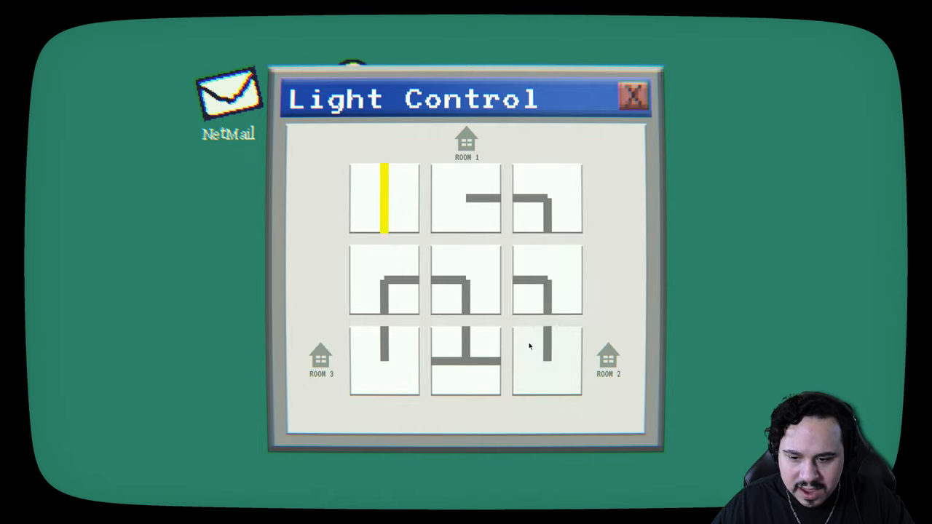
click(466, 280)
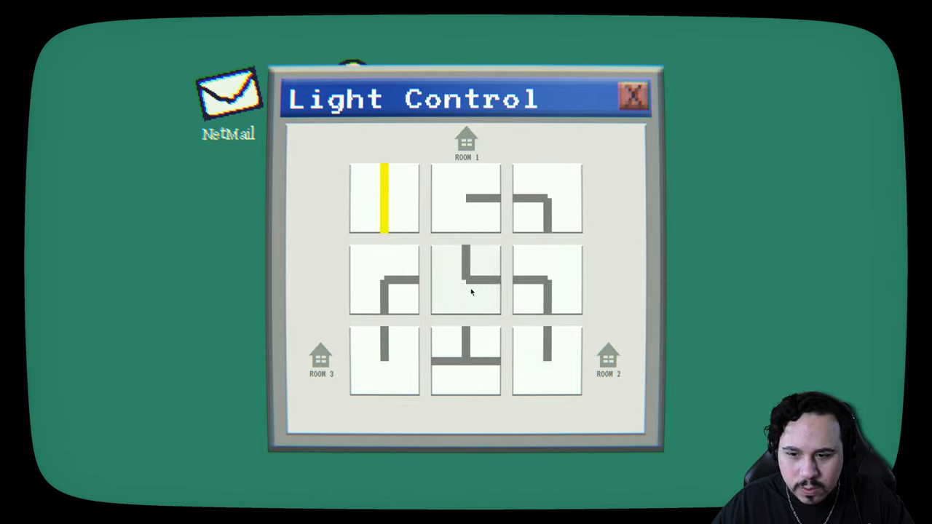
click(466, 280)
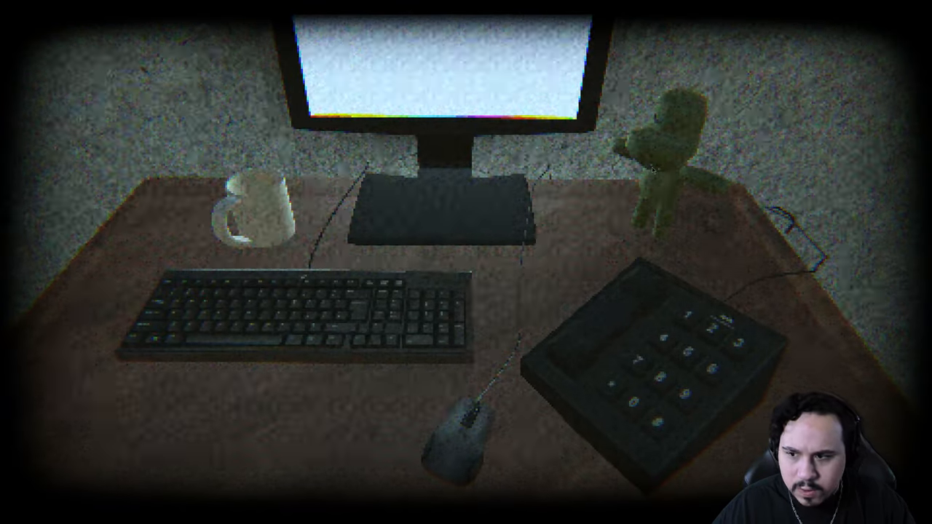
mouse_move(466, 262)
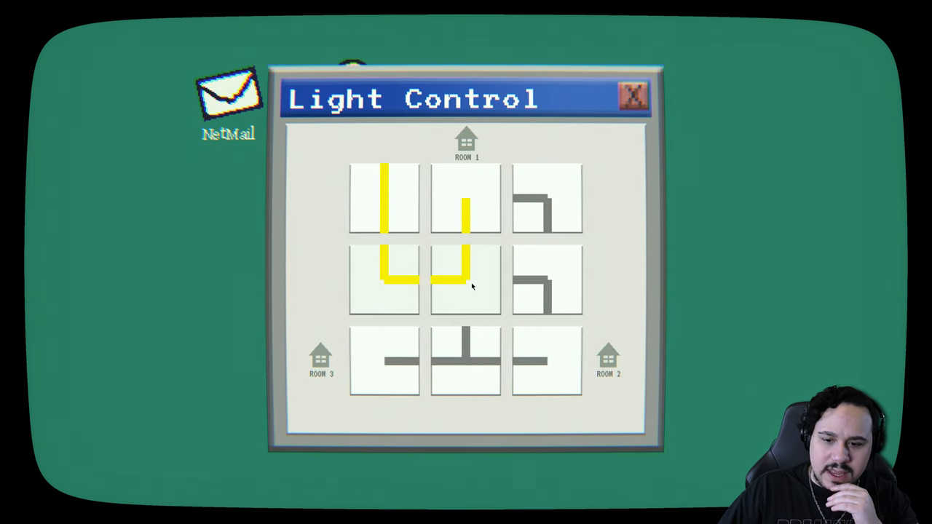
Turn the centre tile to complete the circuit powering Room 3 and Room 2, unlocking a new CCTV
click(466, 280)
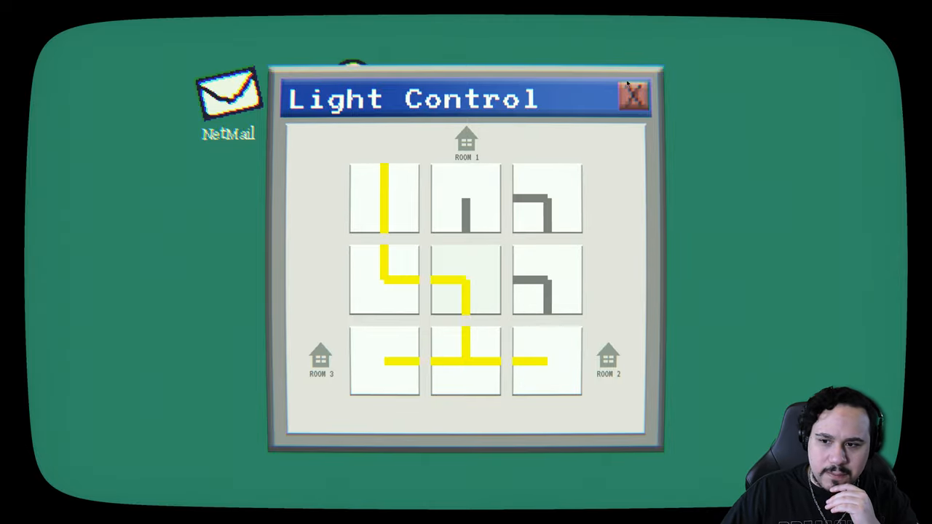
click(632, 96)
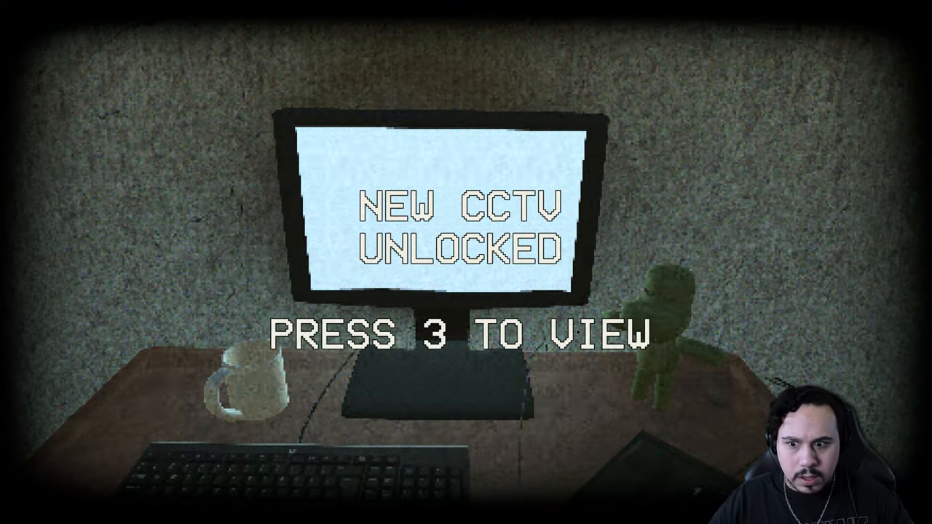
Switch to camera 3 to view the newly unlocked CCTV feed
key(3)
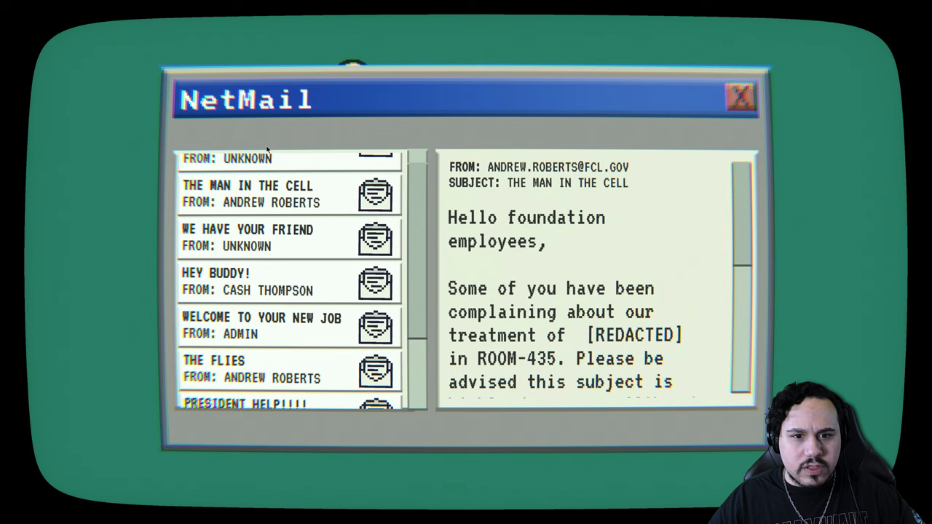
Review the Man in the Cell email before the 'THE FLIES ARE OUT' ending plays
scroll(up, 3)
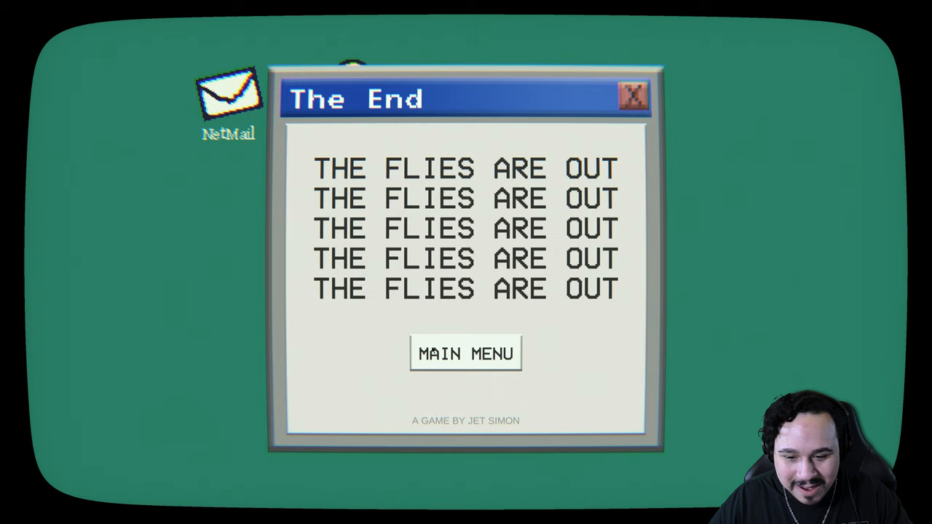
Return to the main menu from The End window and start a new game
click(466, 354)
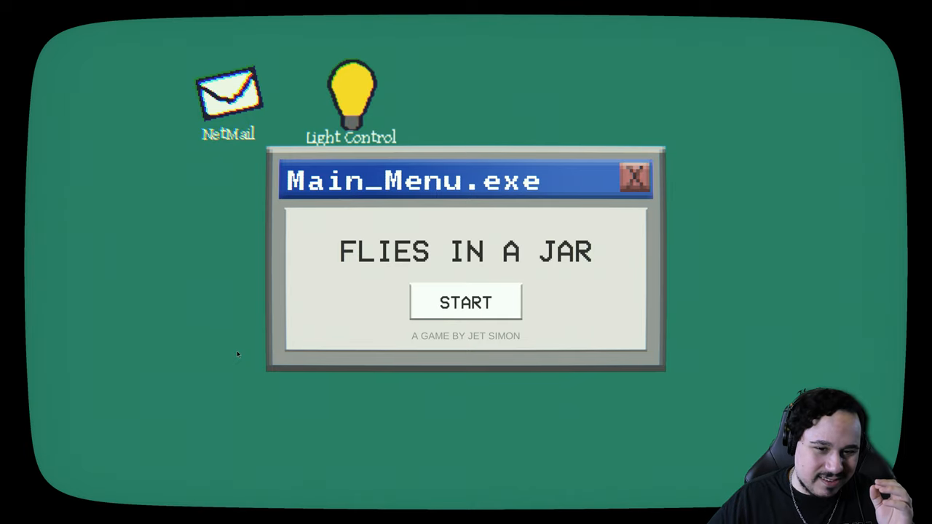
click(466, 301)
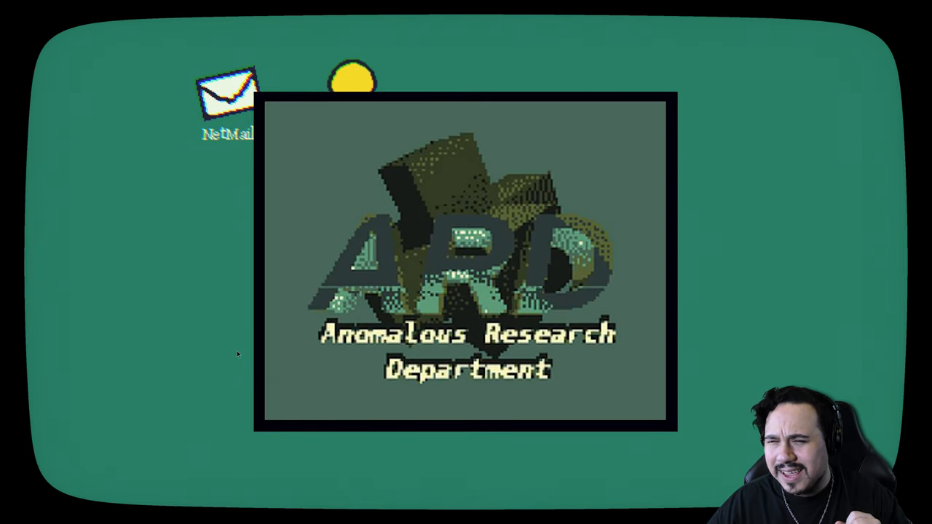